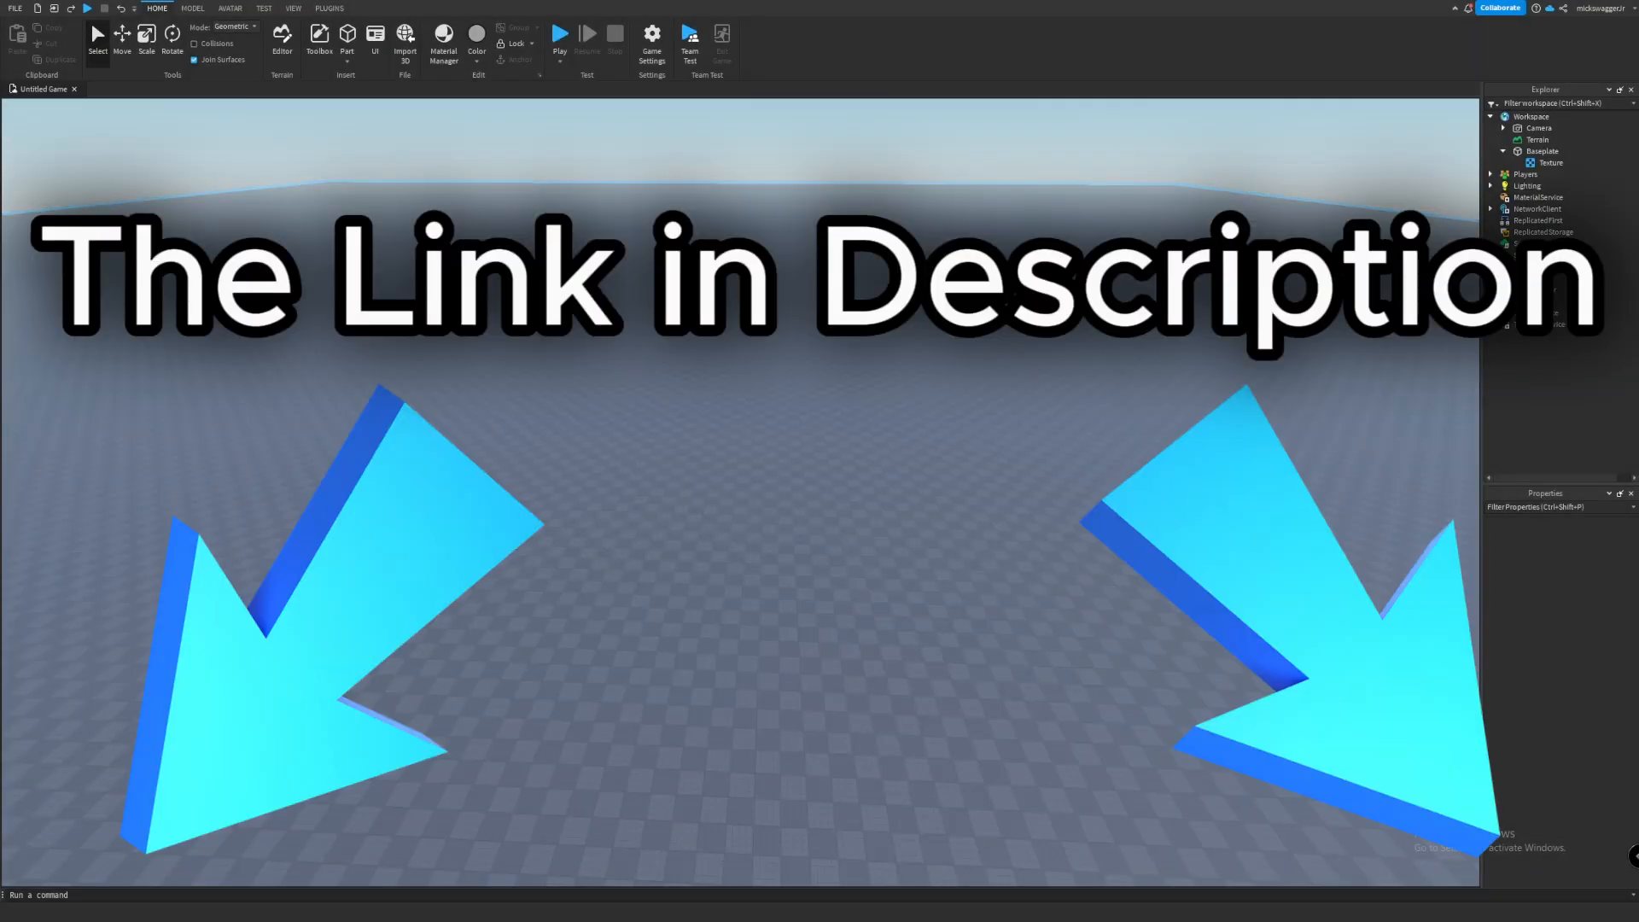
Open the Toolbox on My Models to list the saved leaderboard and shop models.
click(340, 10)
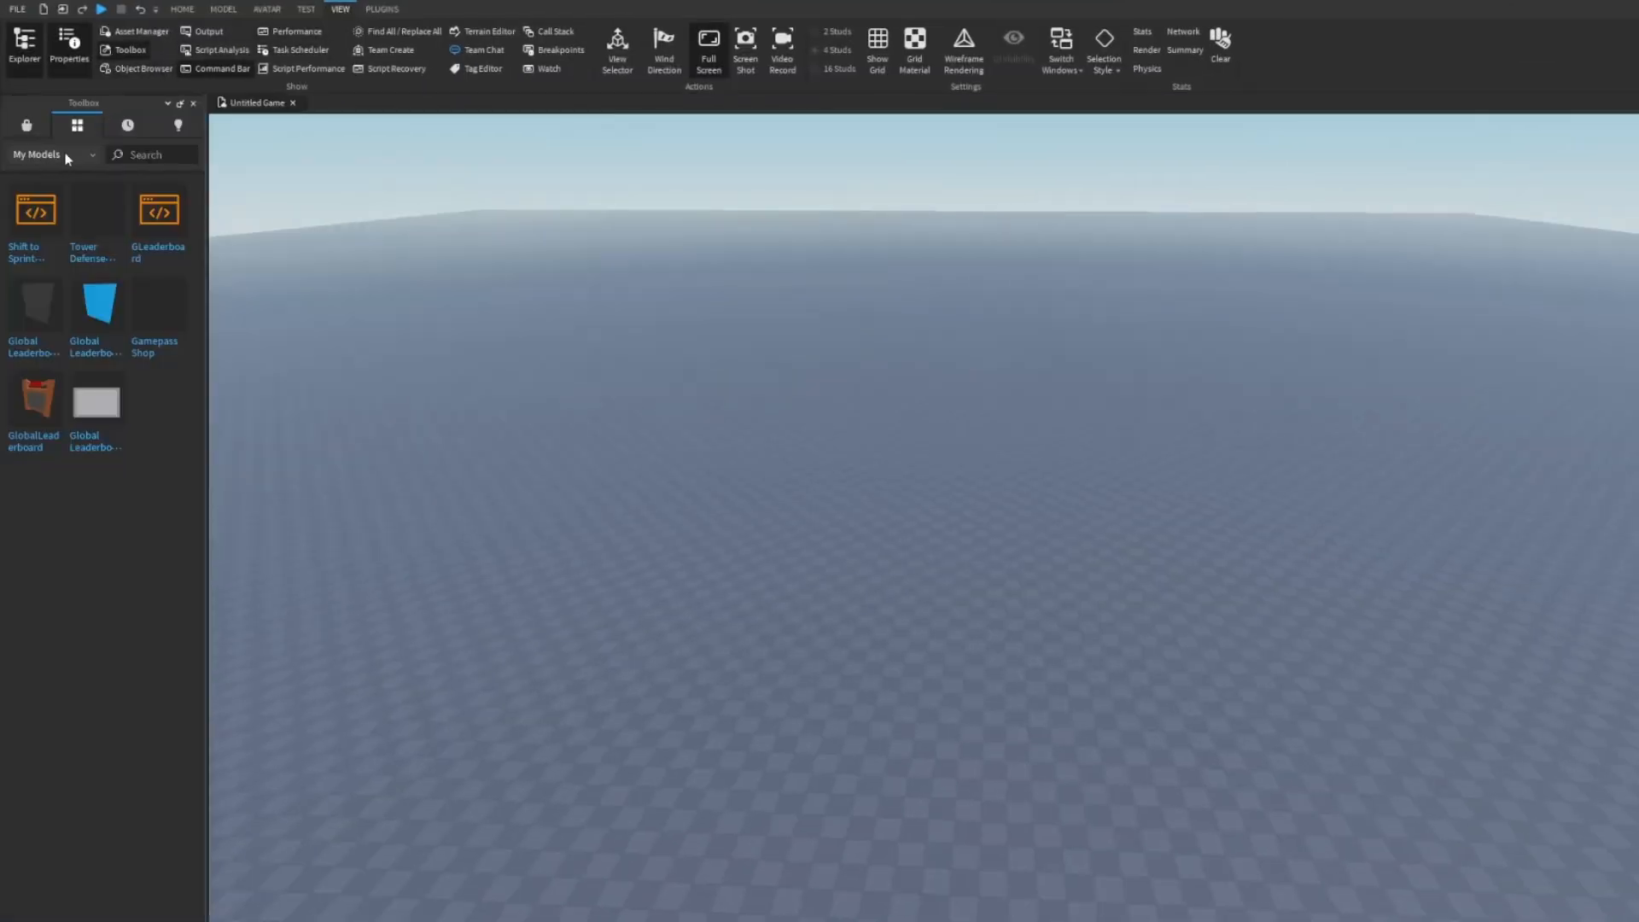
Switch the Toolbox to My Plugins and show the Plugins ribbon with the simulator generator.
click(50, 154)
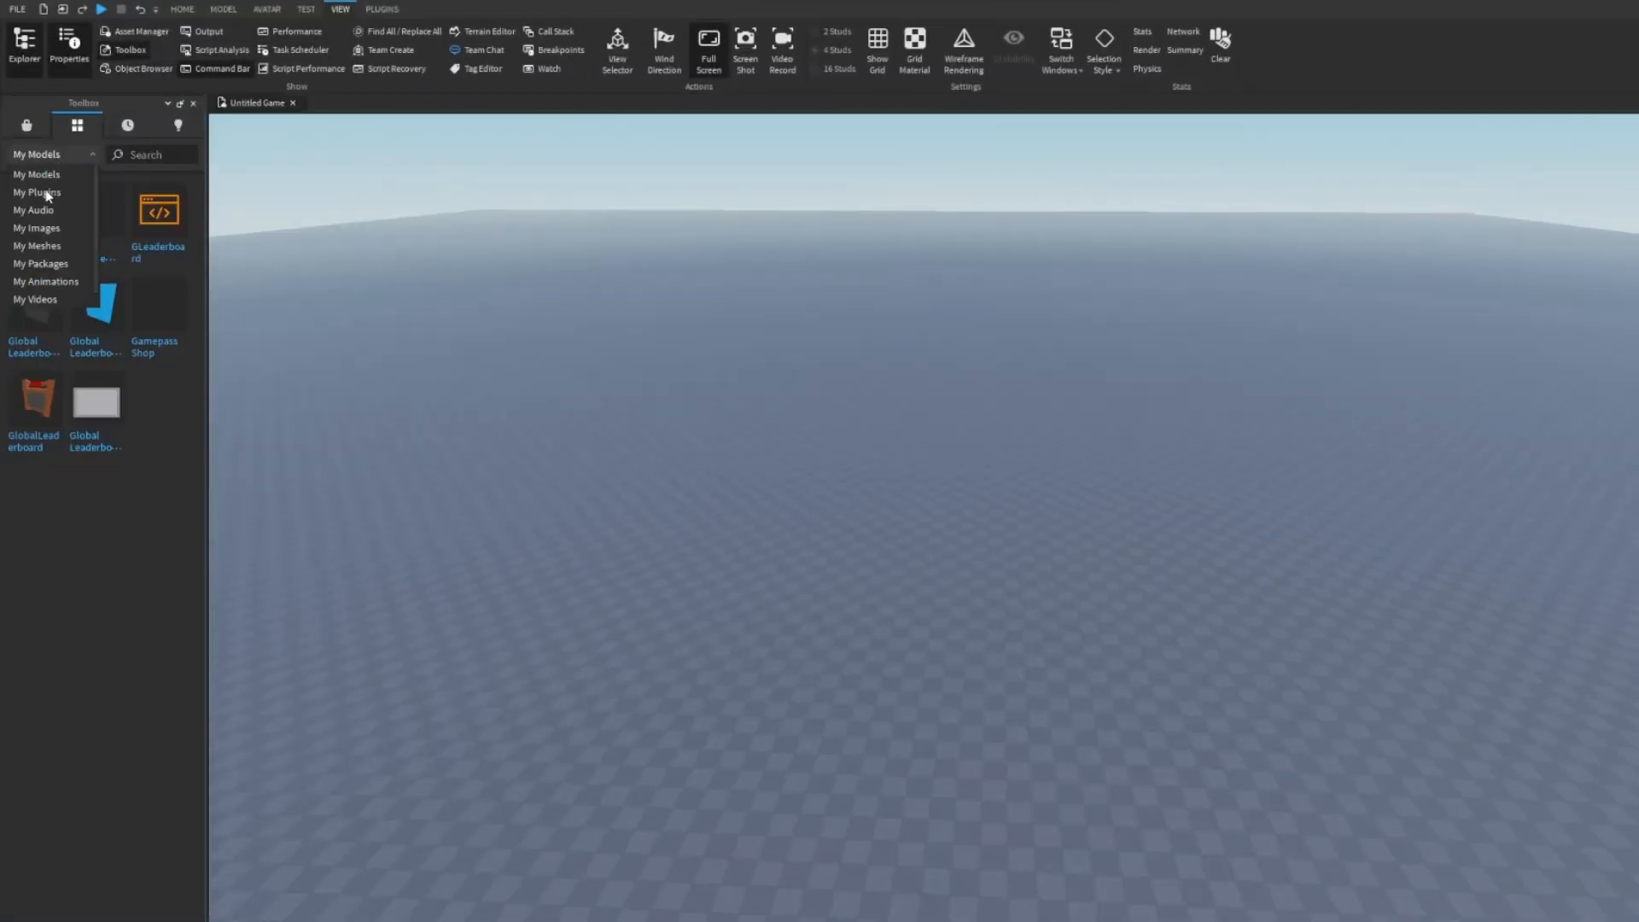
click(36, 192)
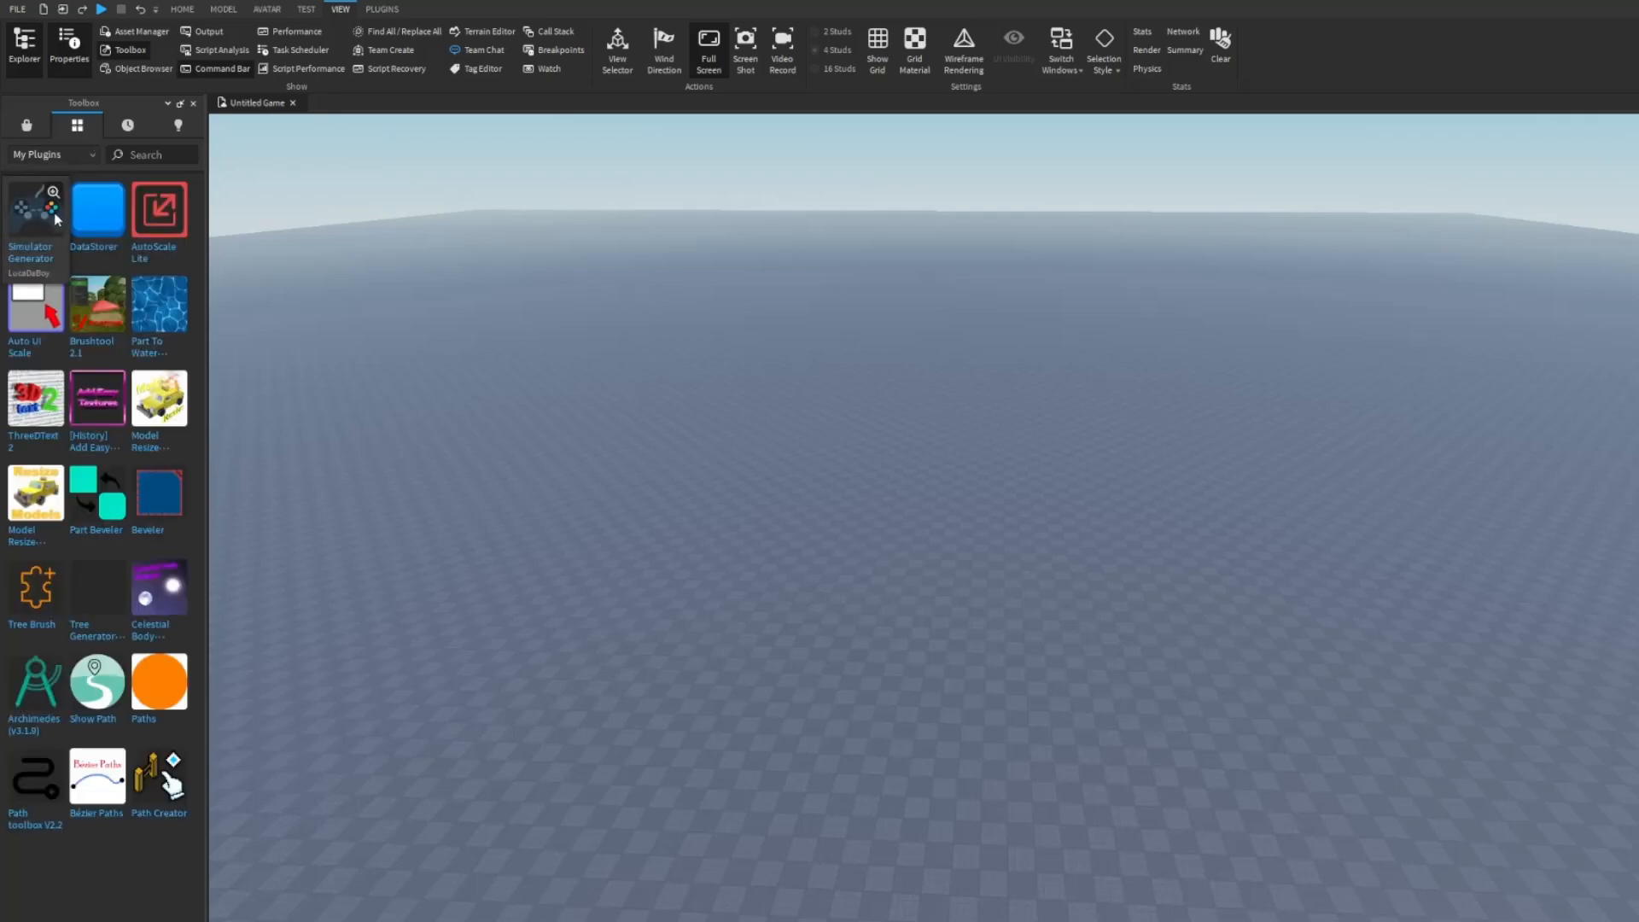
click(34, 209)
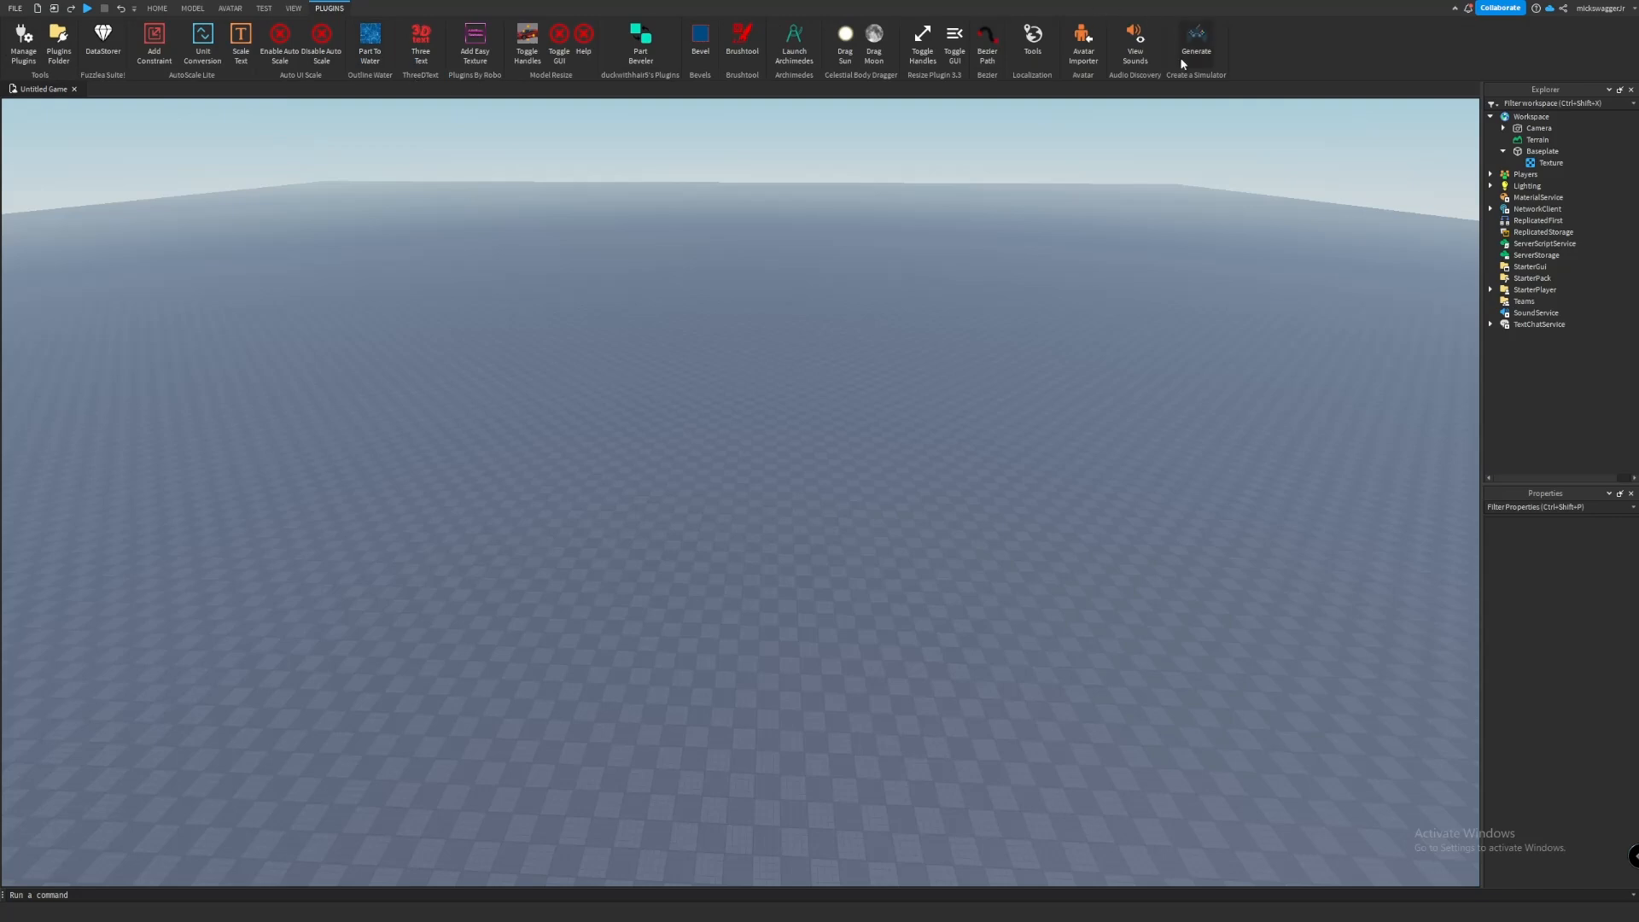
Launch Create a Simulator, choose the Clicker type and confirm monetization set to 10.
click(1195, 47)
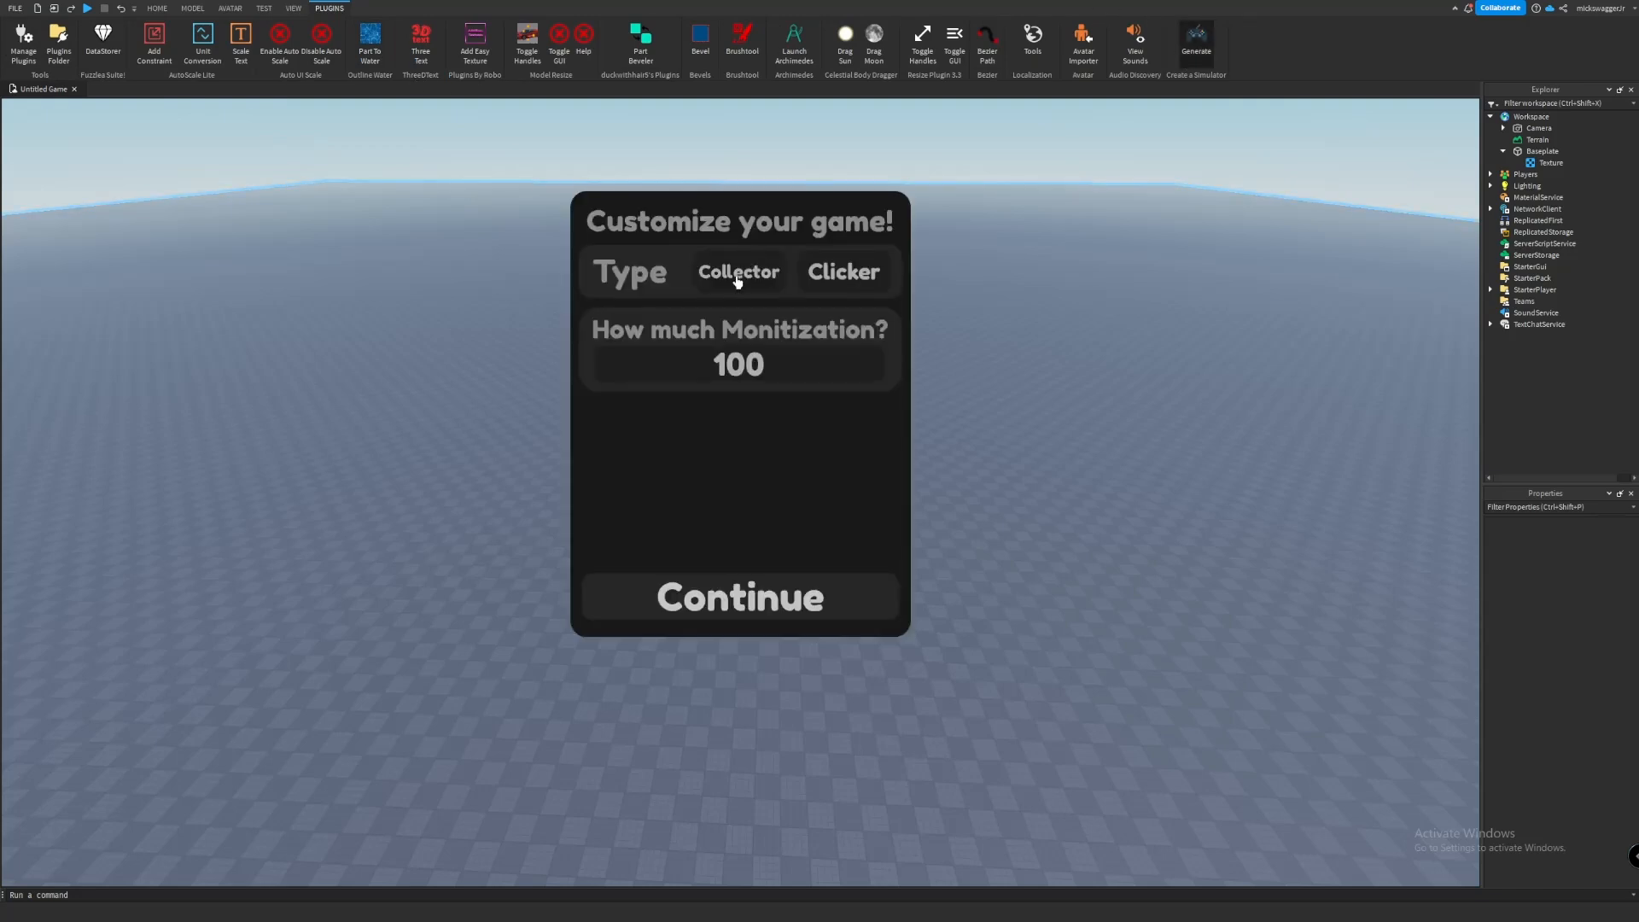
click(843, 271)
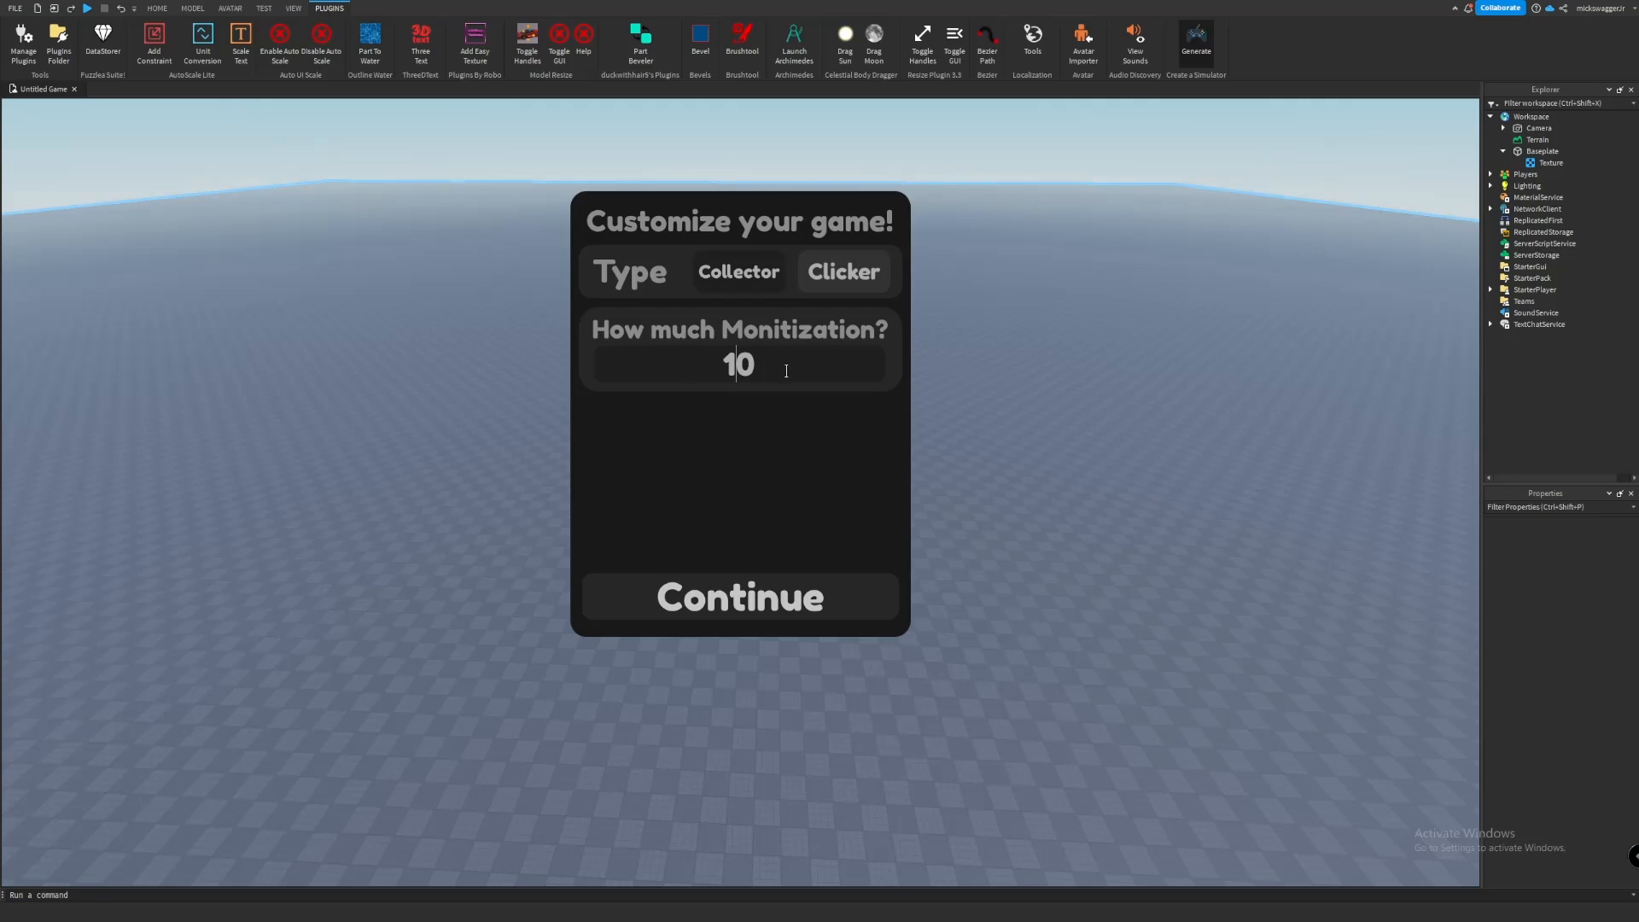
click(739, 596)
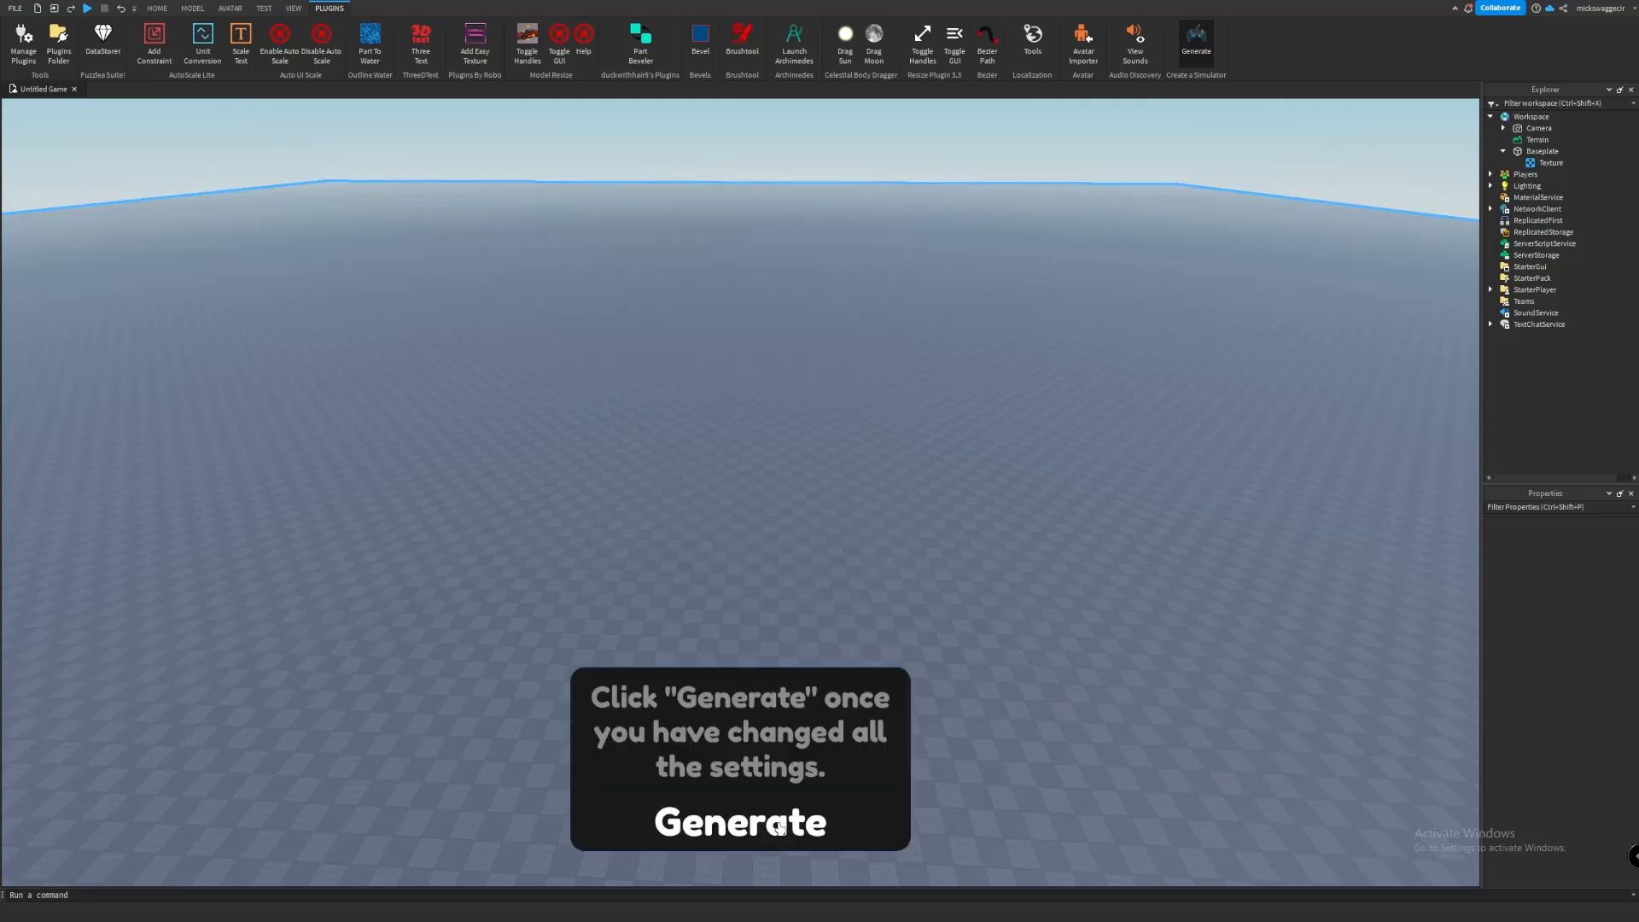
Generate the clicker simulator map, pets and scripts, then undo two leftover changes.
click(740, 823)
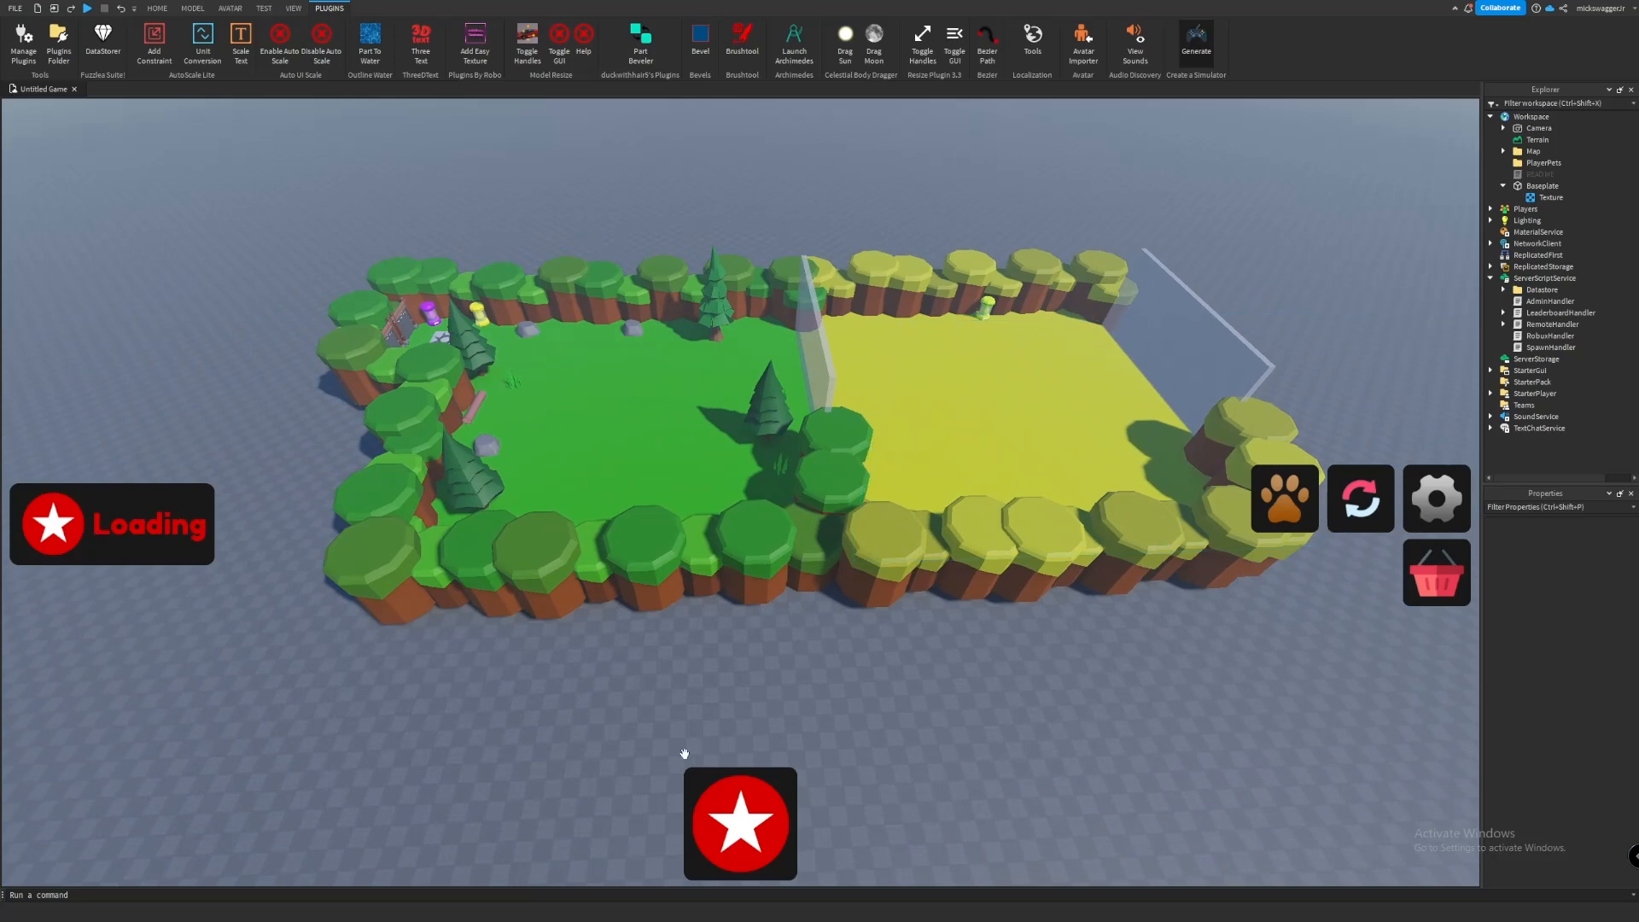
key(ctrl+z)
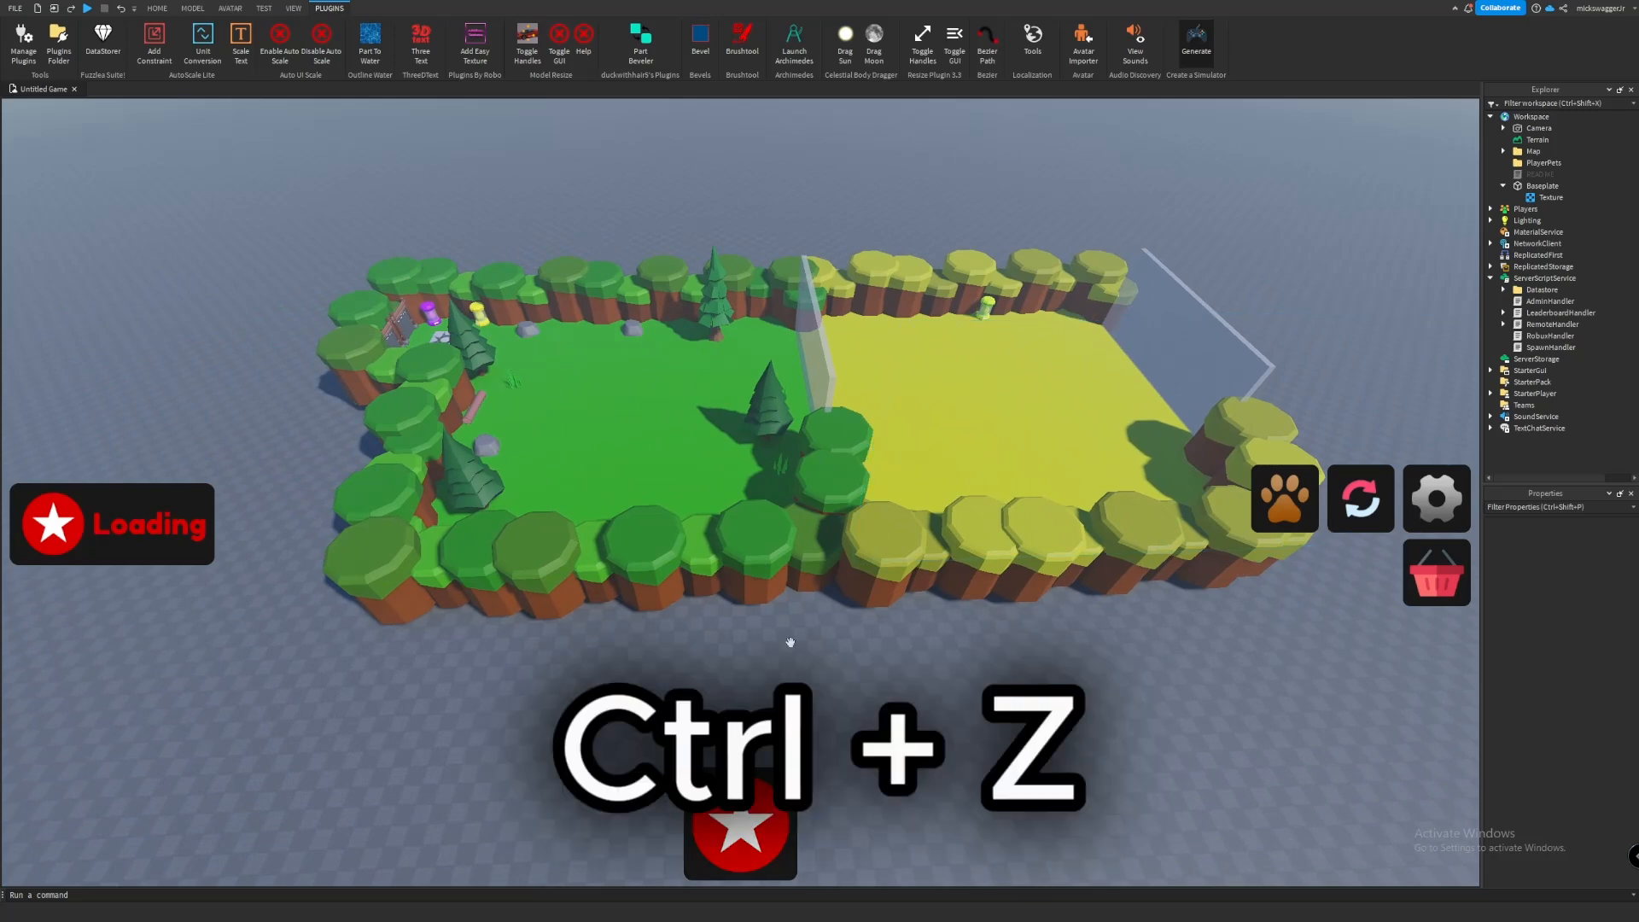
key(ctrl+z)
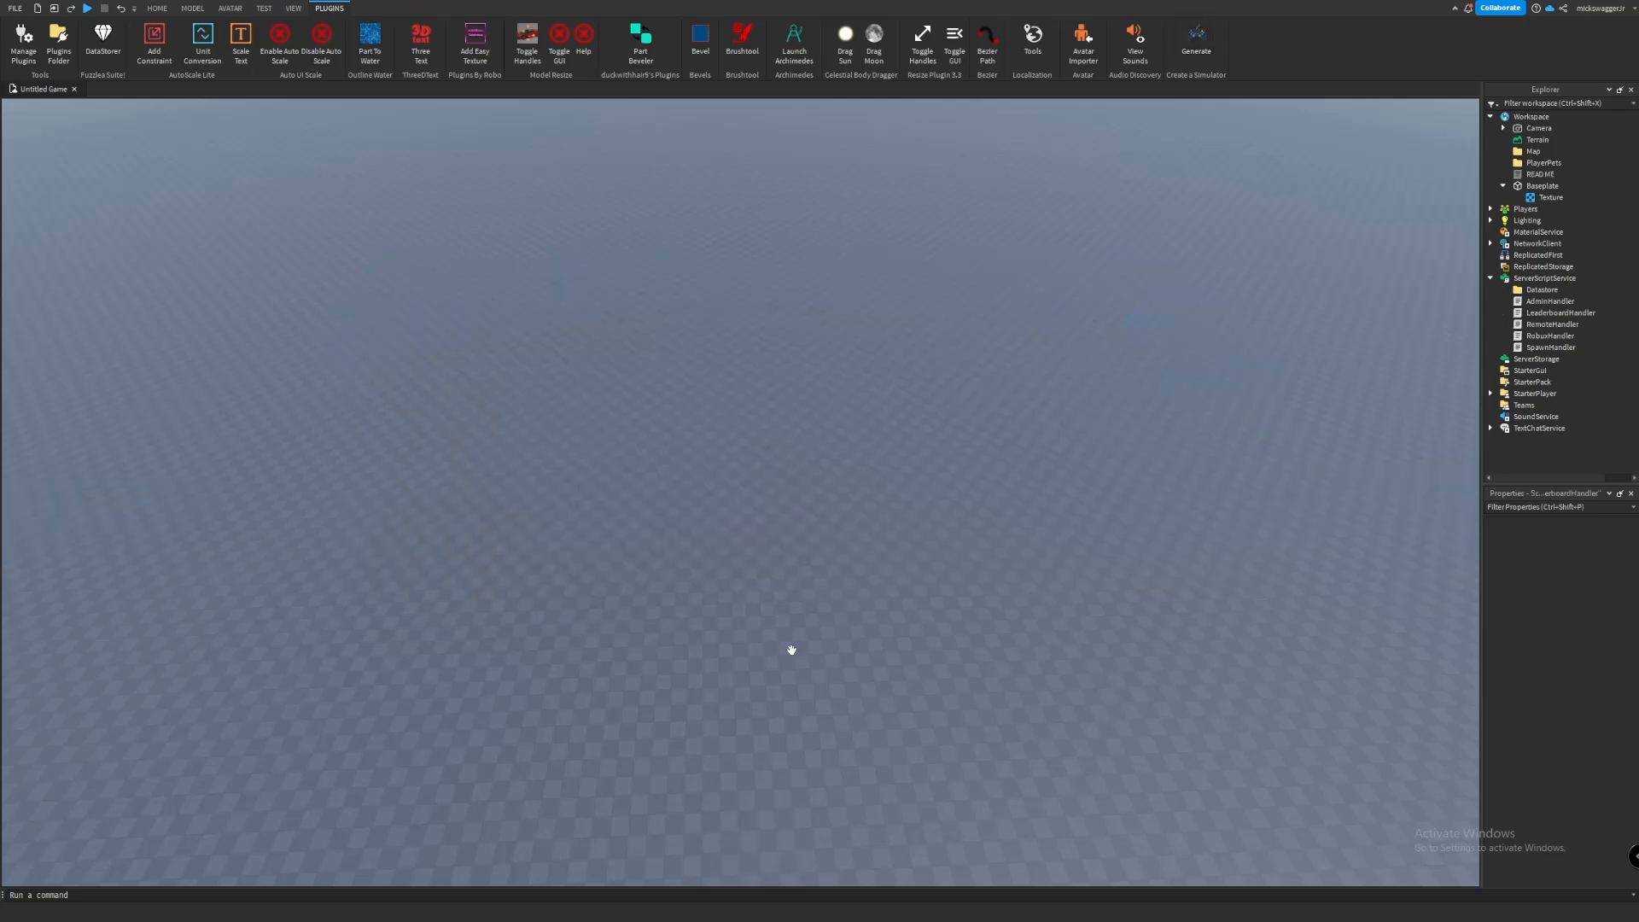
click(1195, 42)
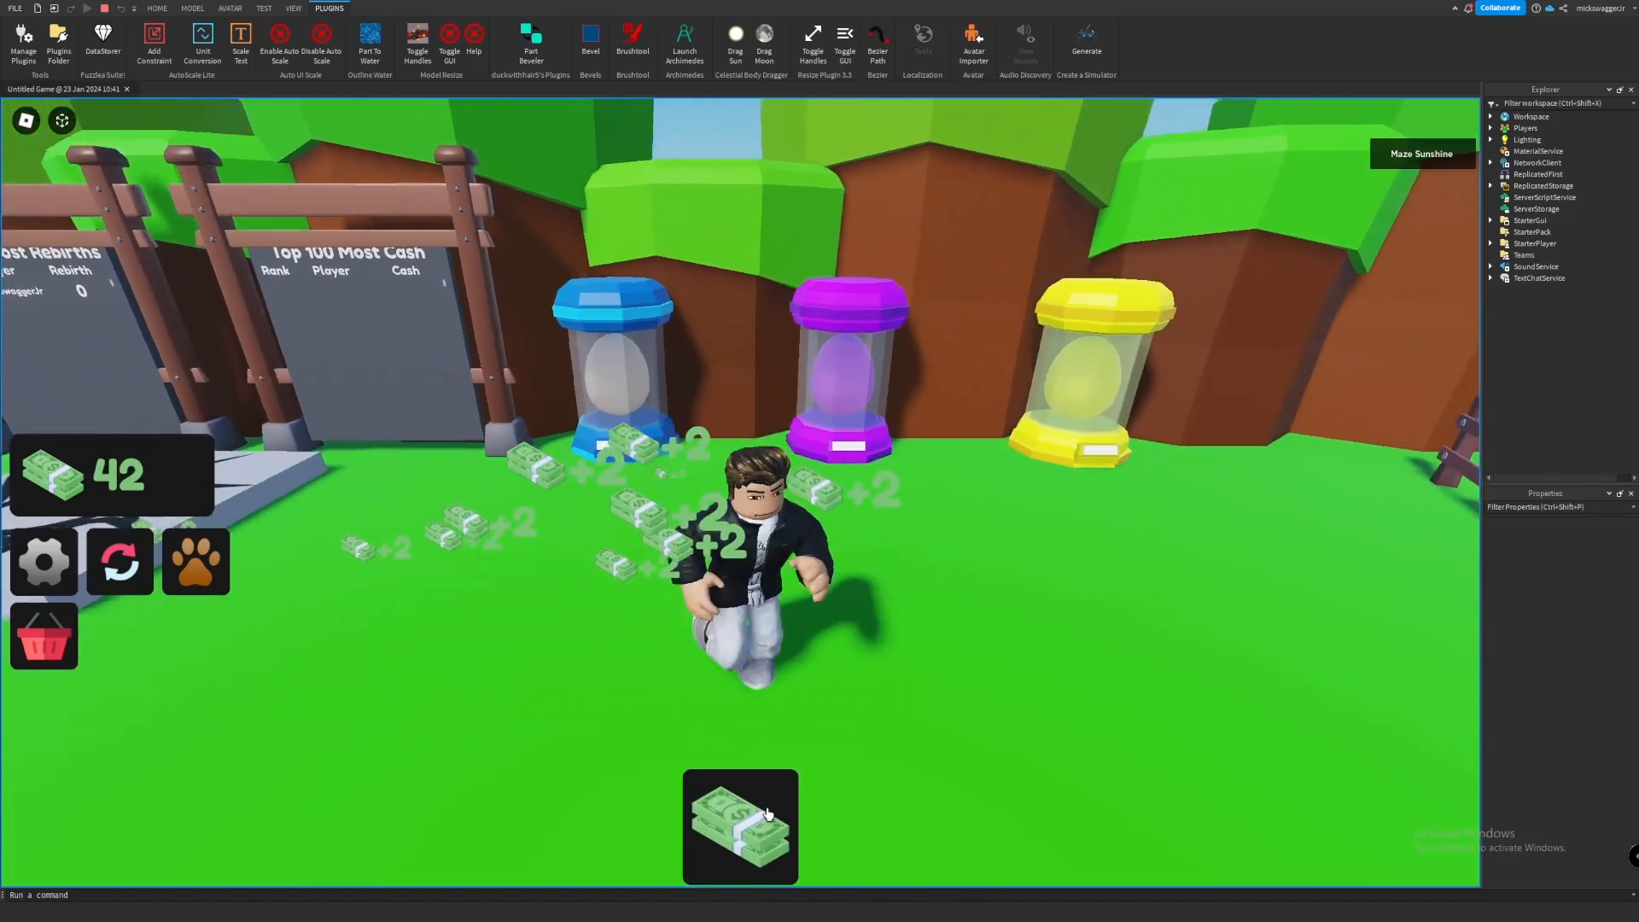
Test-buy +50 Pet Storage from the in-game shop and return to edit view.
click(739, 824)
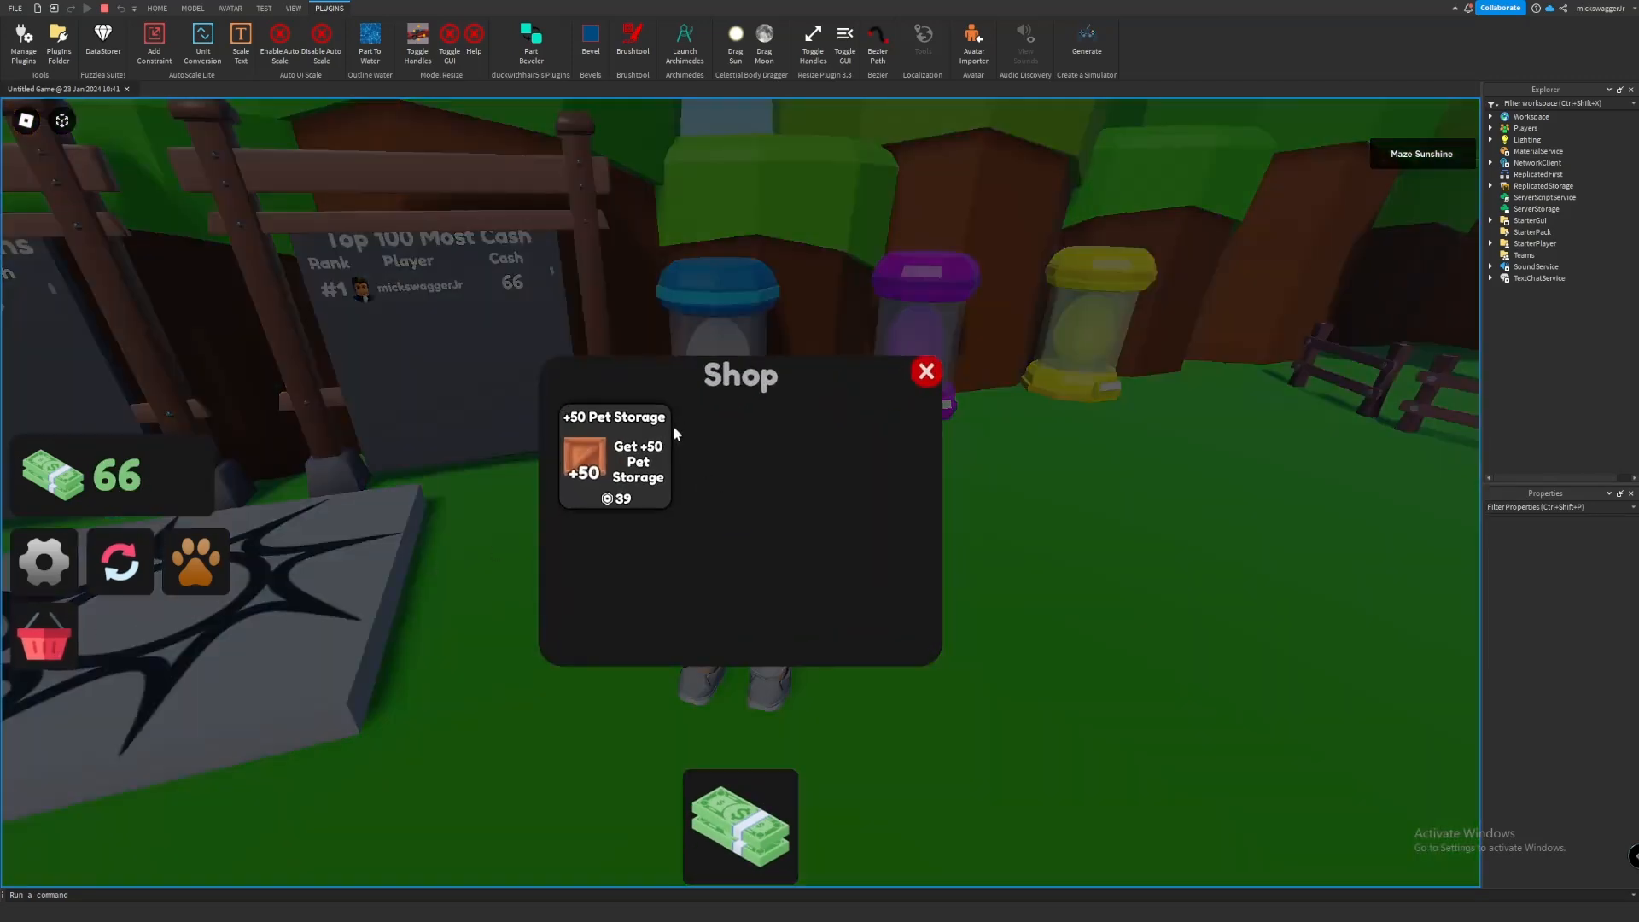
click(615, 460)
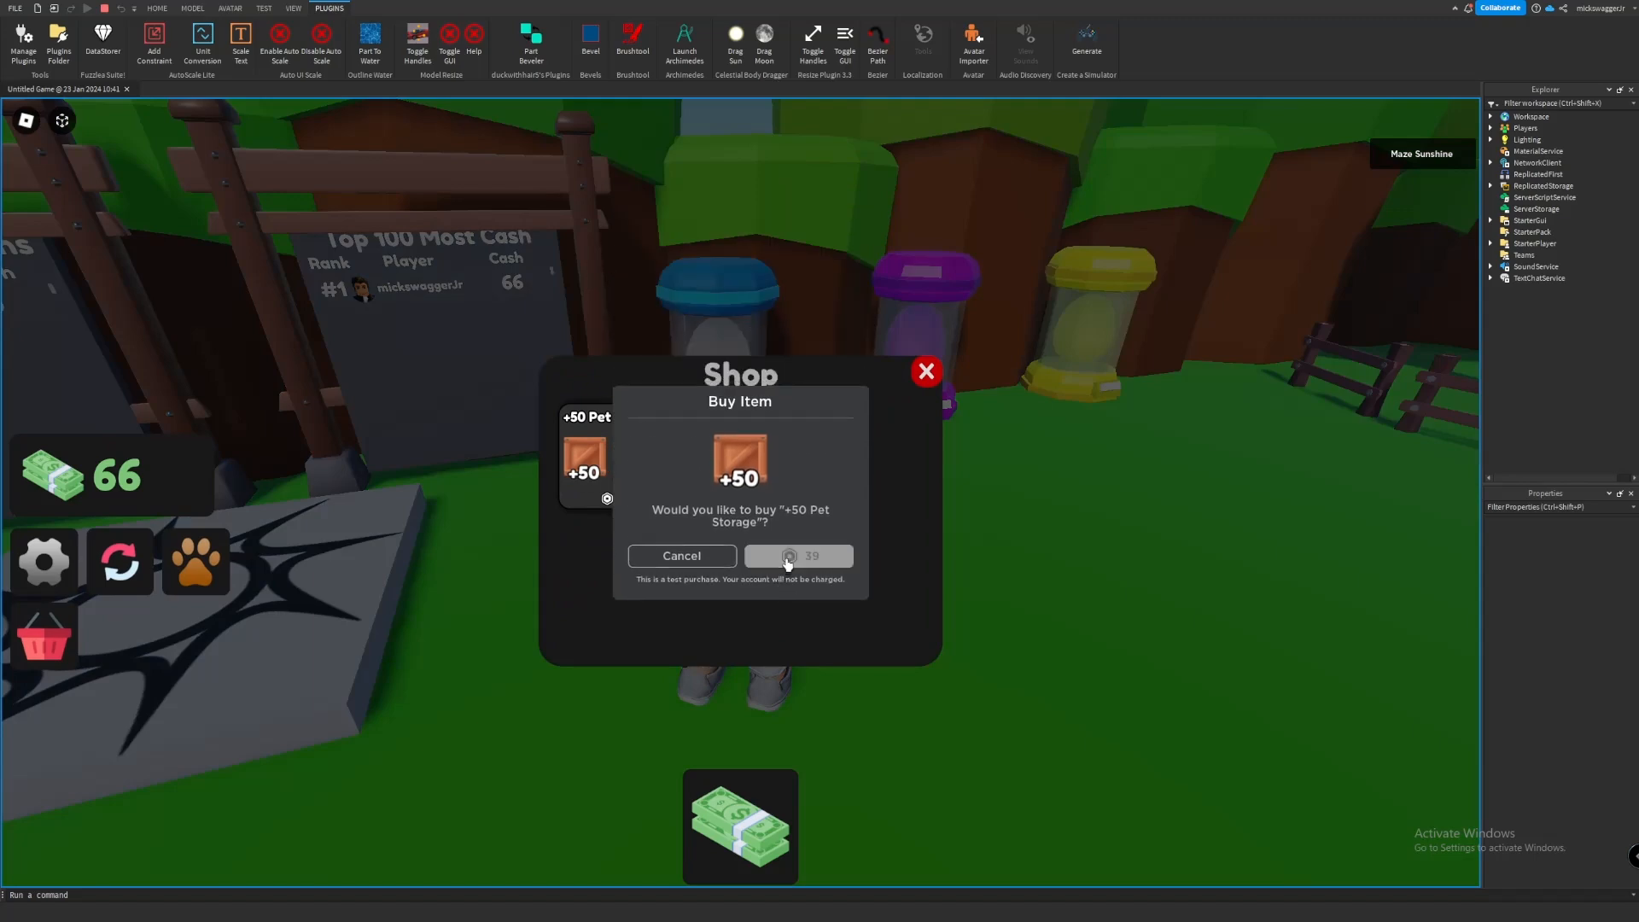
click(797, 555)
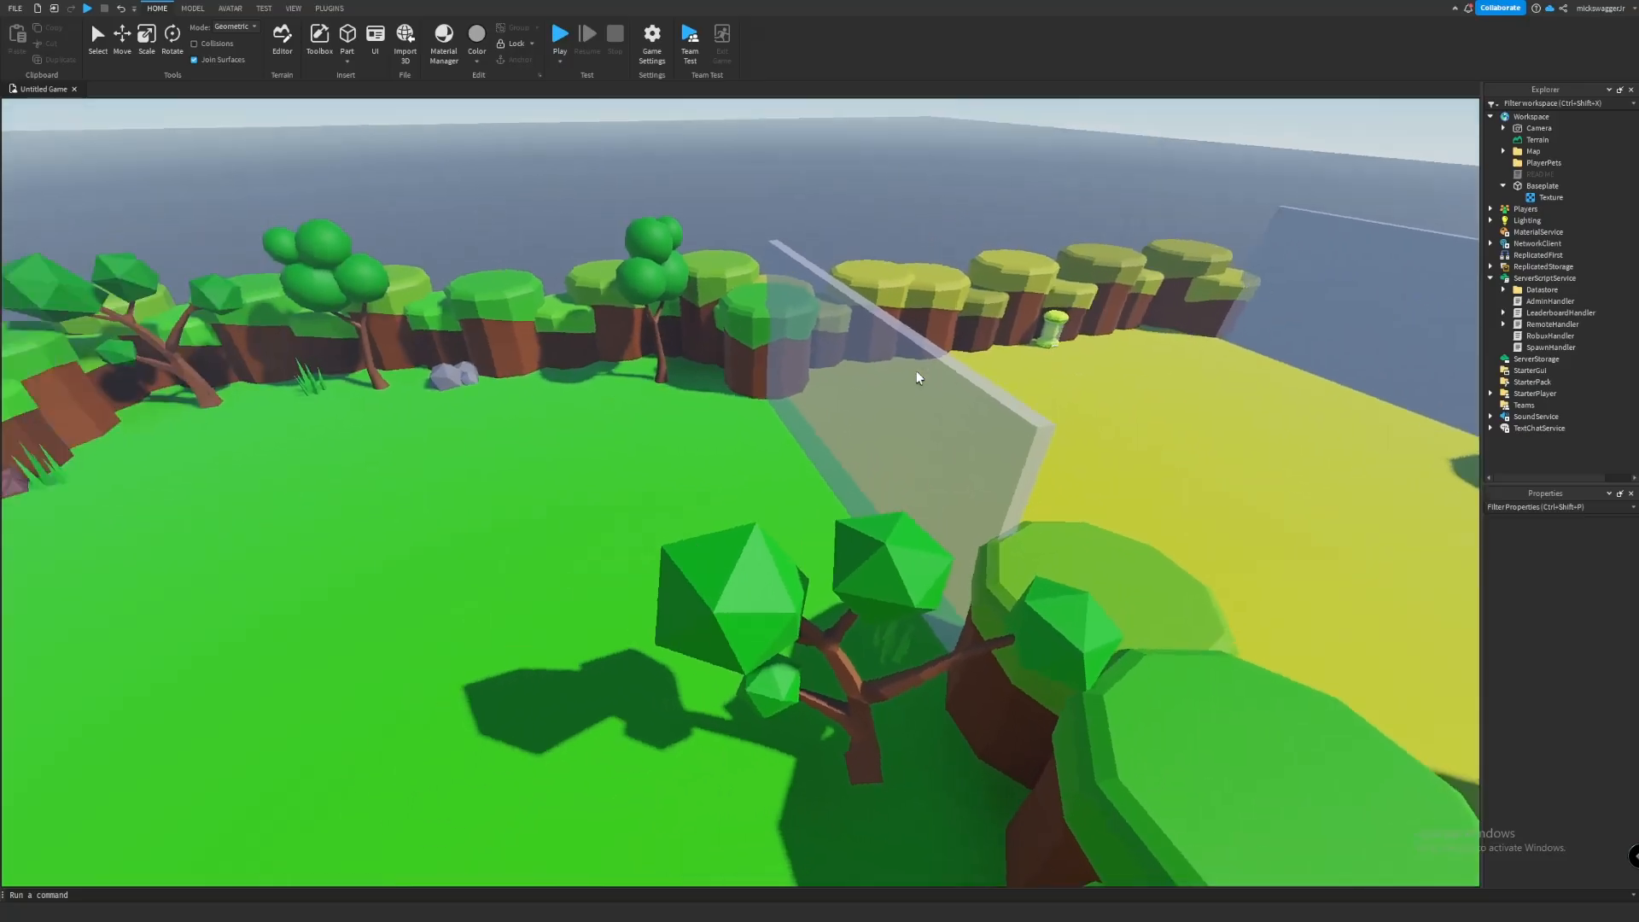
scroll(down, 3)
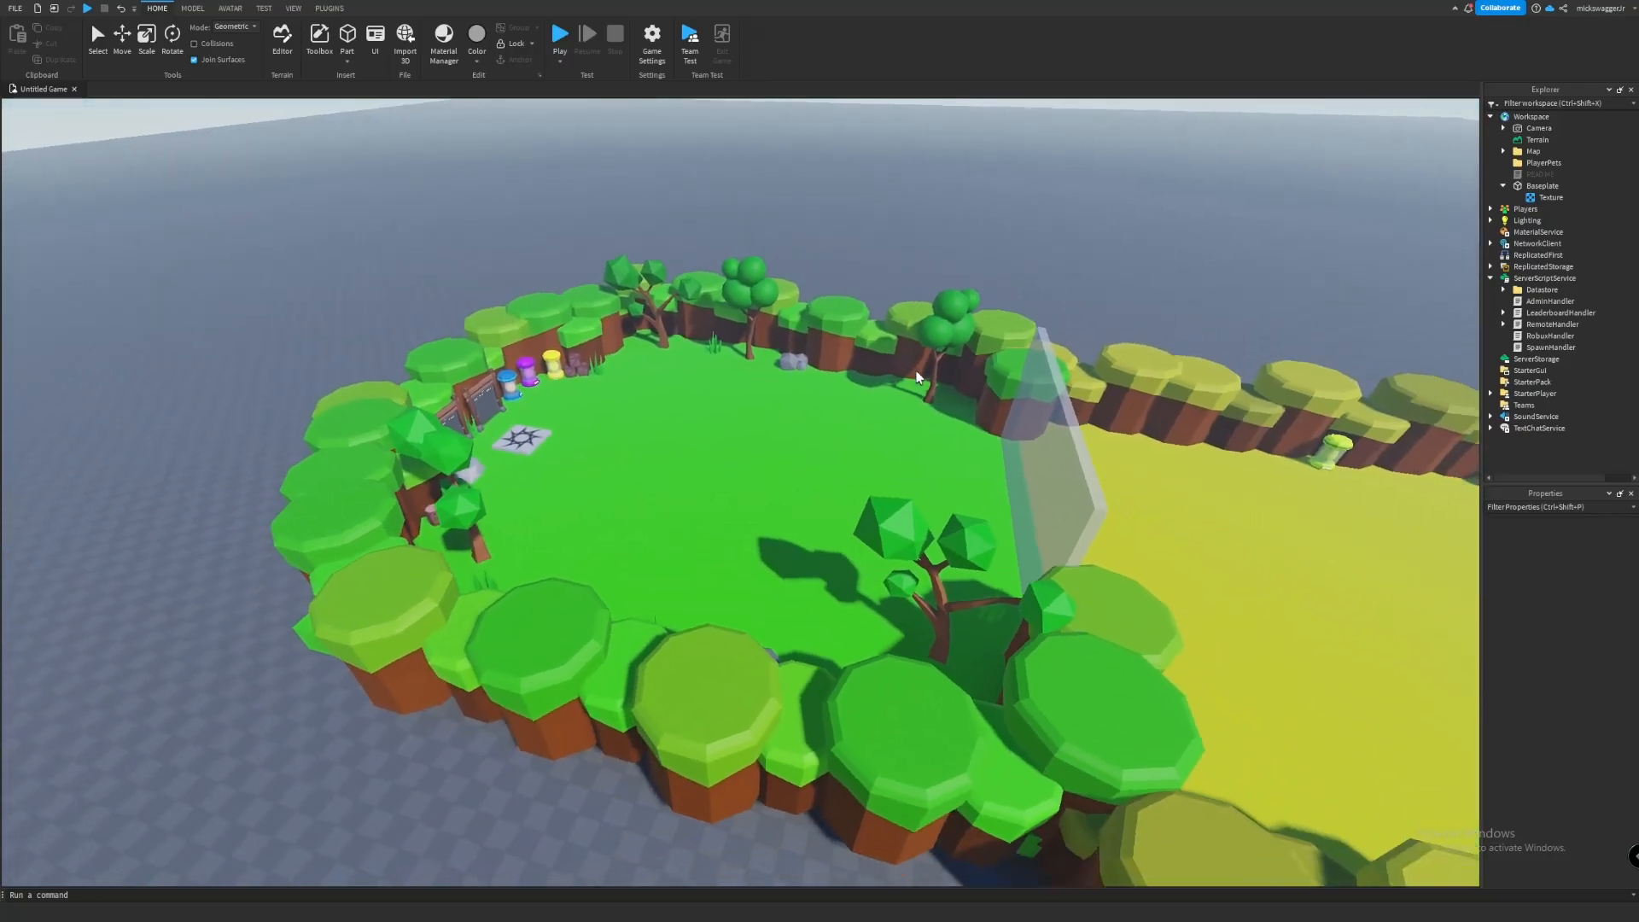